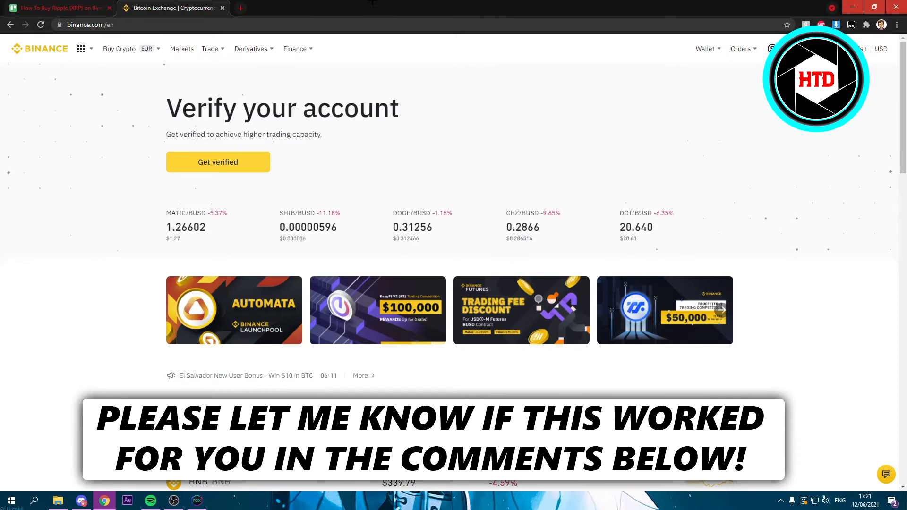
Step: Open the Buy Crypto menu to show the Pay with payment options
click(119, 48)
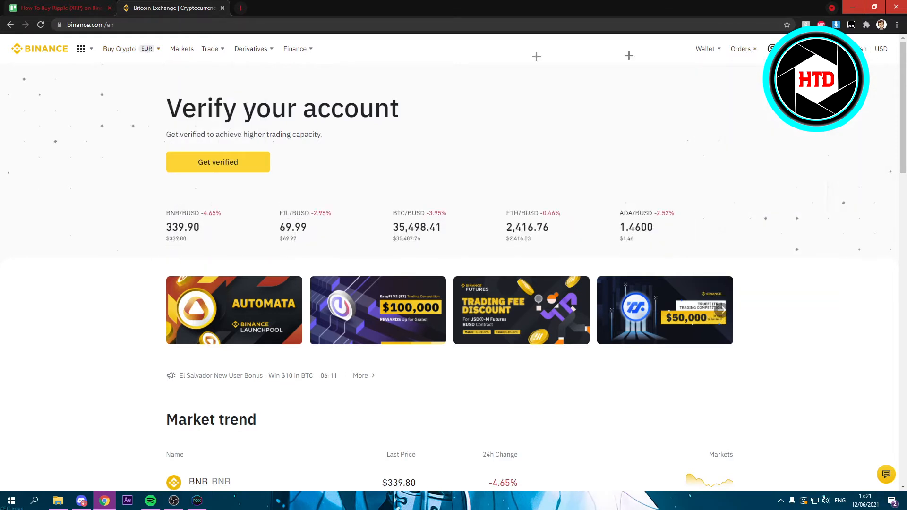
click(119, 49)
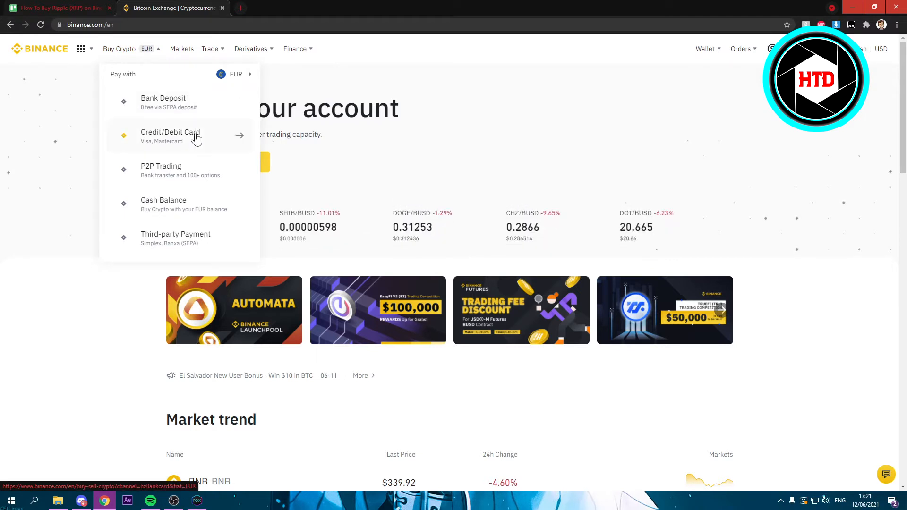
mouse_move(159, 140)
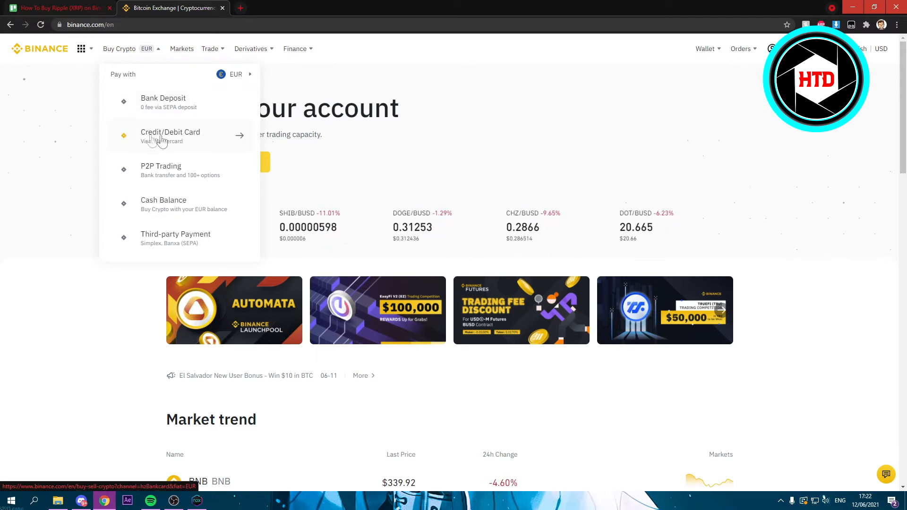
Step: Open the Credit/Debit Card form and switch the spend currency from EUR to USD
click(170, 132)
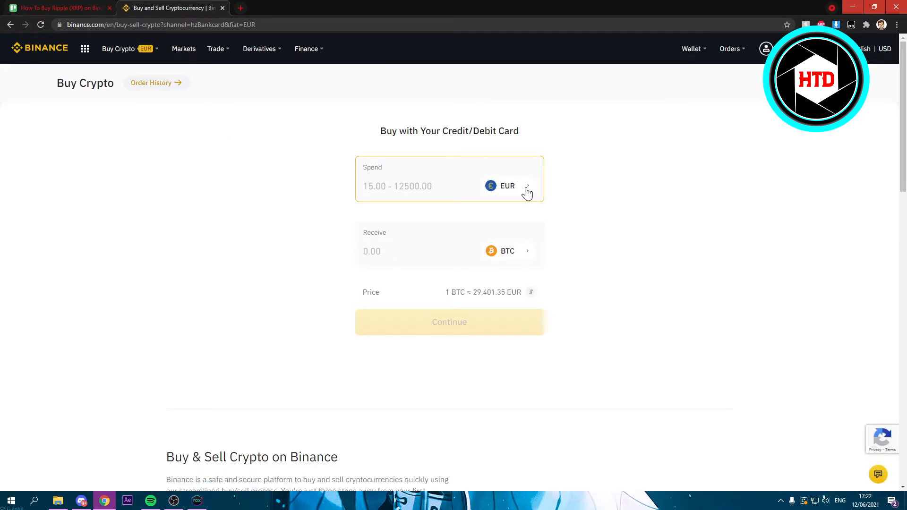
click(507, 186)
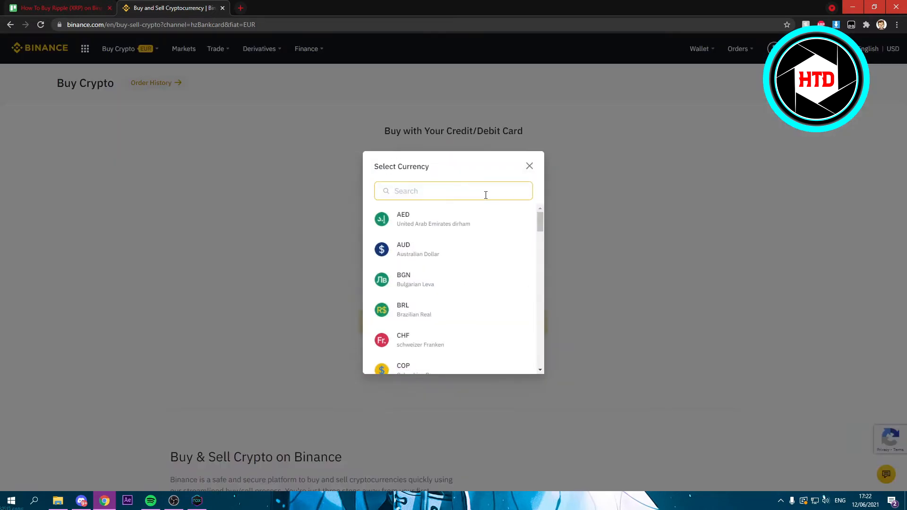
text(US)
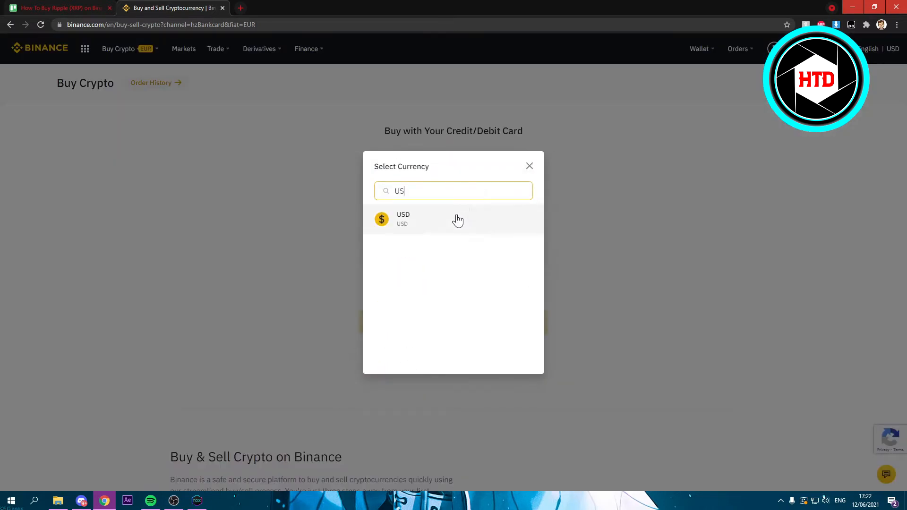
click(403, 219)
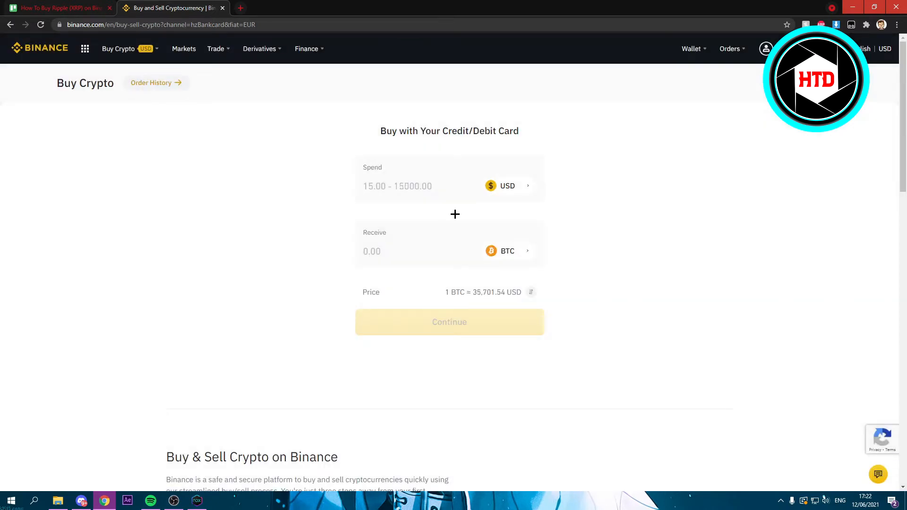
Step: Search for XRP and set XRP (Ripple) as the crypto to receive
click(507, 251)
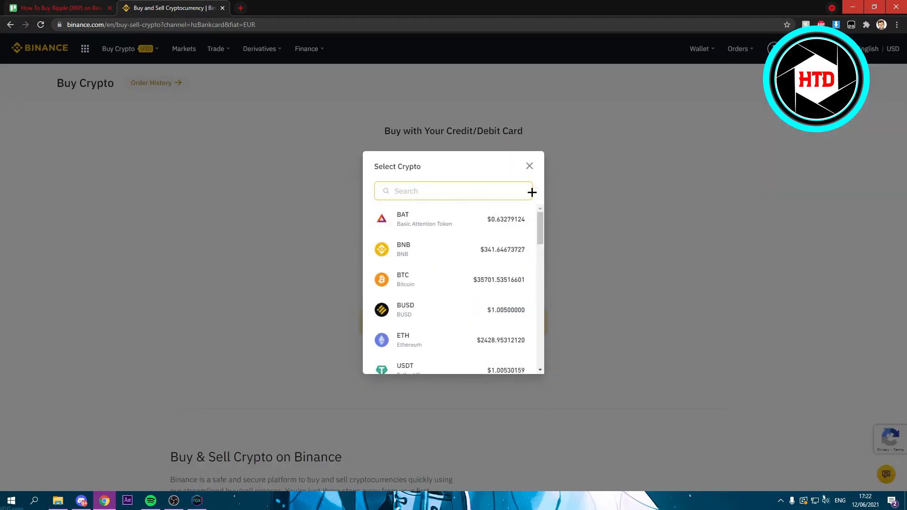
text(XRP)
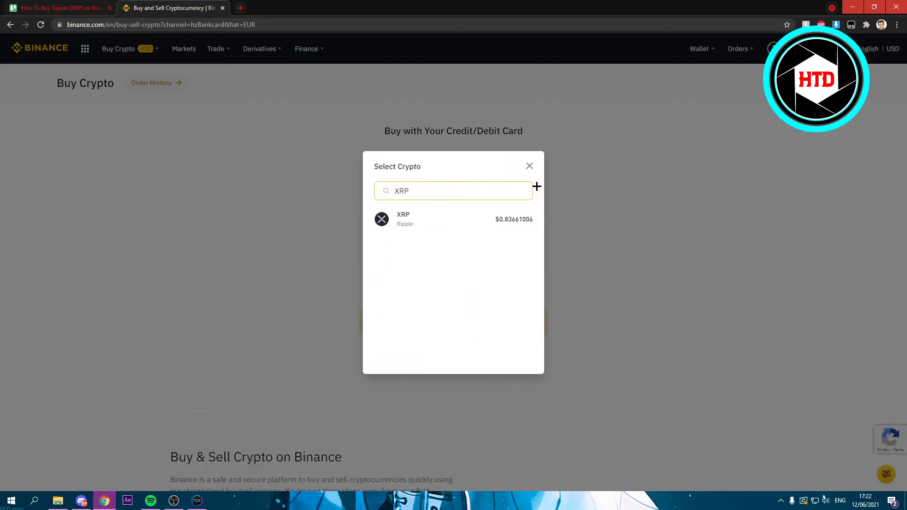
click(403, 219)
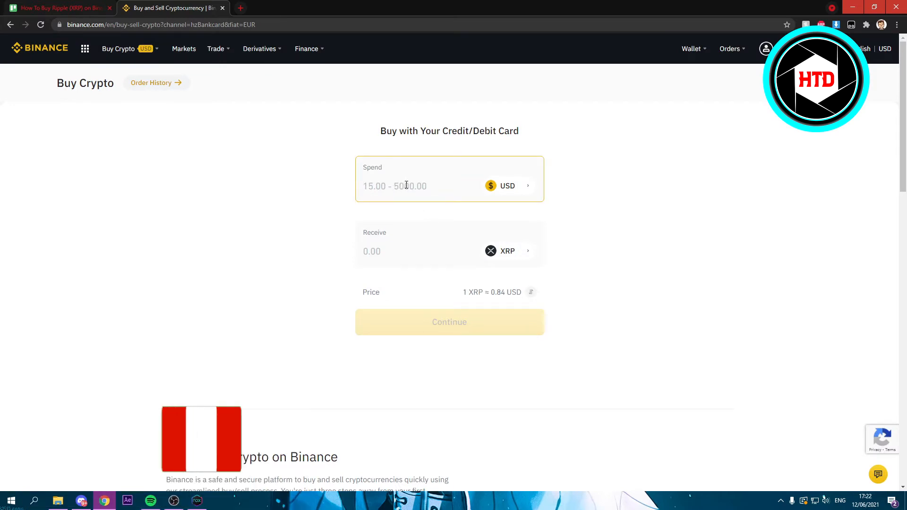
Step: Enter 2000 XRP to receive, costing 1673.22 USD, and continue to verification
text(1500)
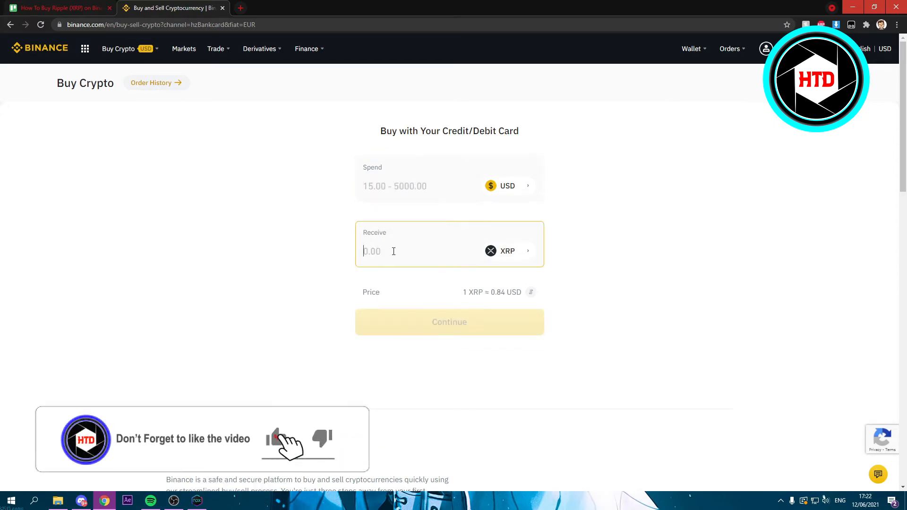
text(2000)
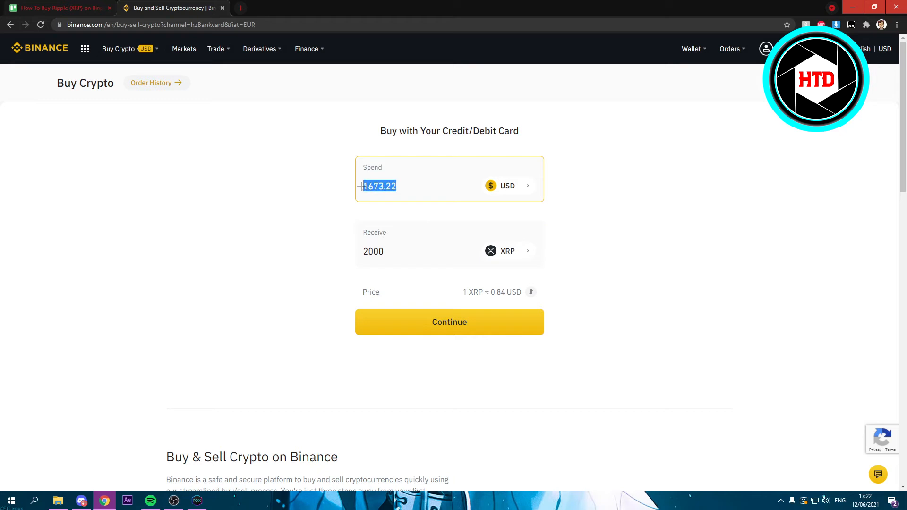
click(398, 186)
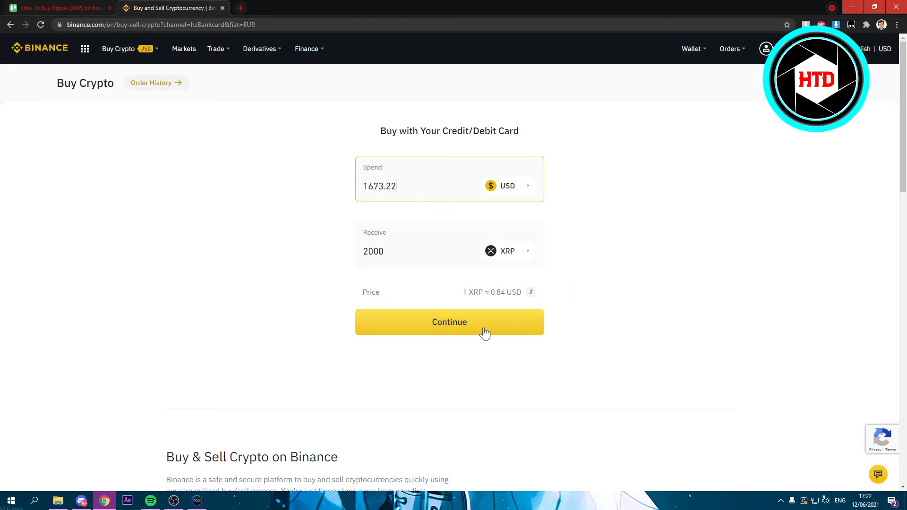
click(449, 322)
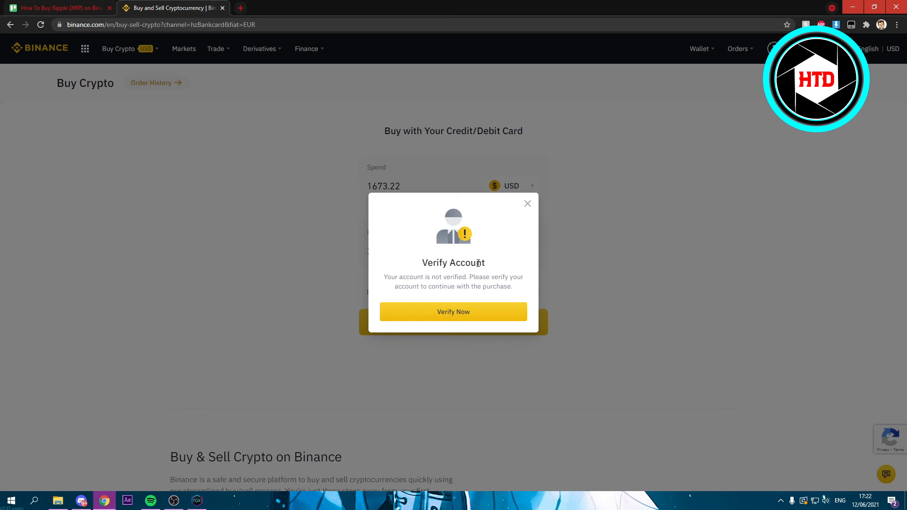
click(527, 204)
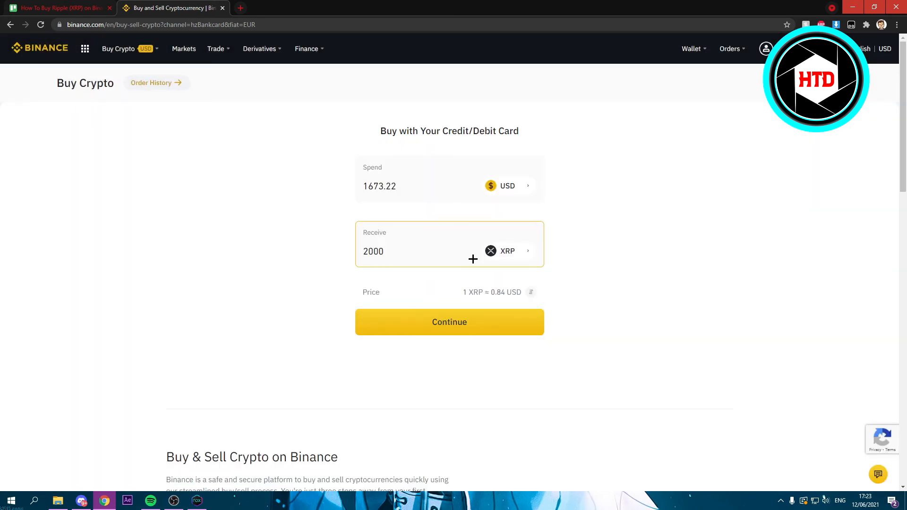